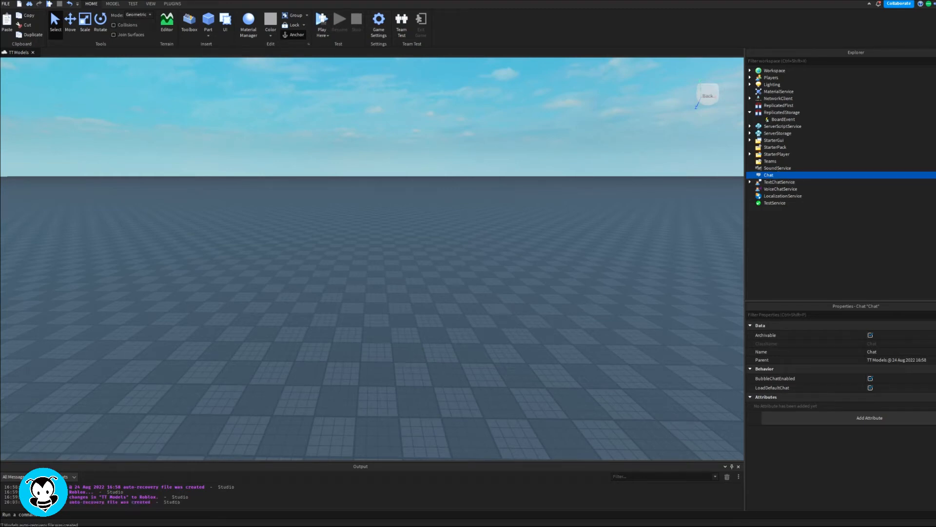
{"action": "mouse_move", "coordinate": [780, 189]}
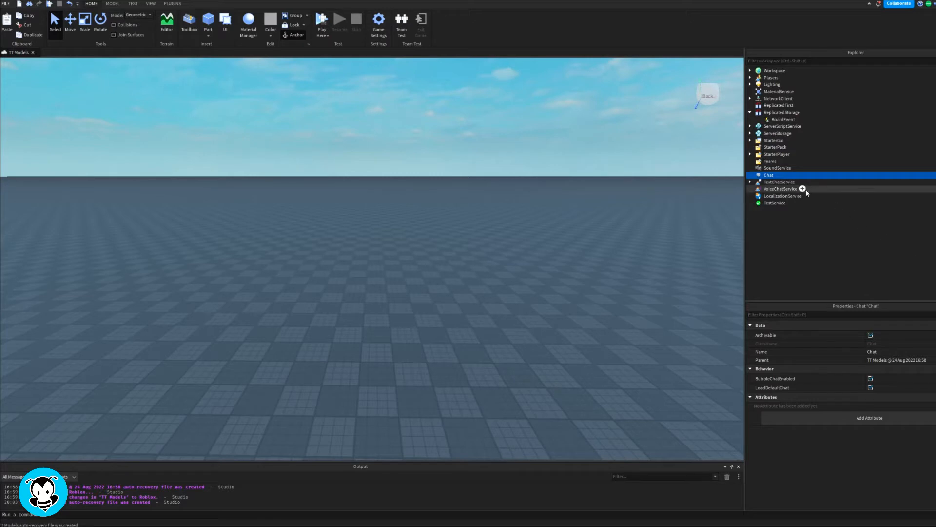
{"action": "mouse_move", "coordinate": [886, 380]}
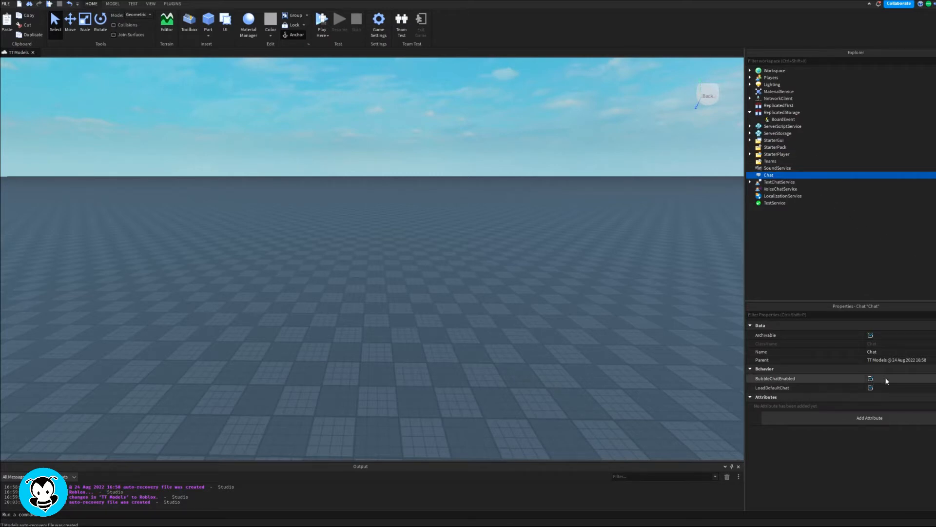
{"action": "mouse_move", "coordinate": [883, 383]}
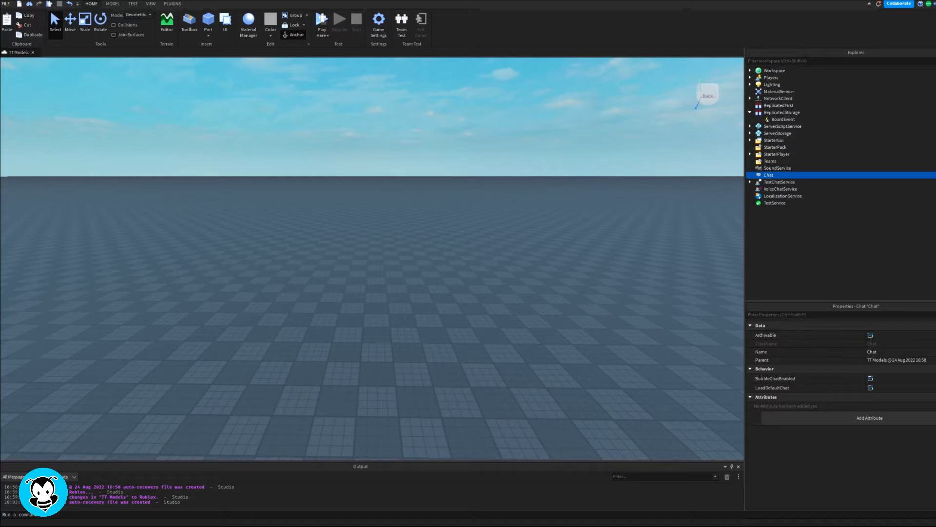
- Write the script header: chatService from GetService, BubbleChatEnabled = true, and begin chatSettings with BackgroundColor3
{"action": "left_click", "coordinate": [750, 154]}
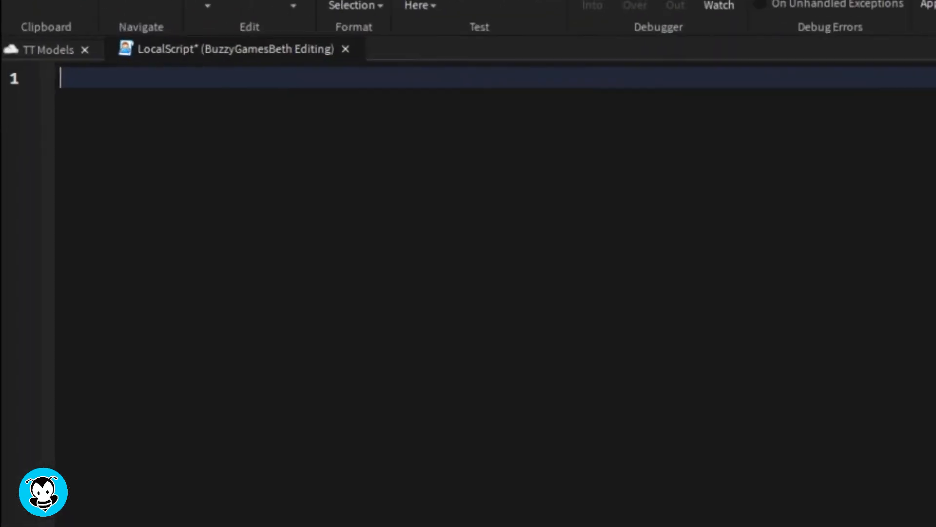
{"action": "type", "text": "local"}
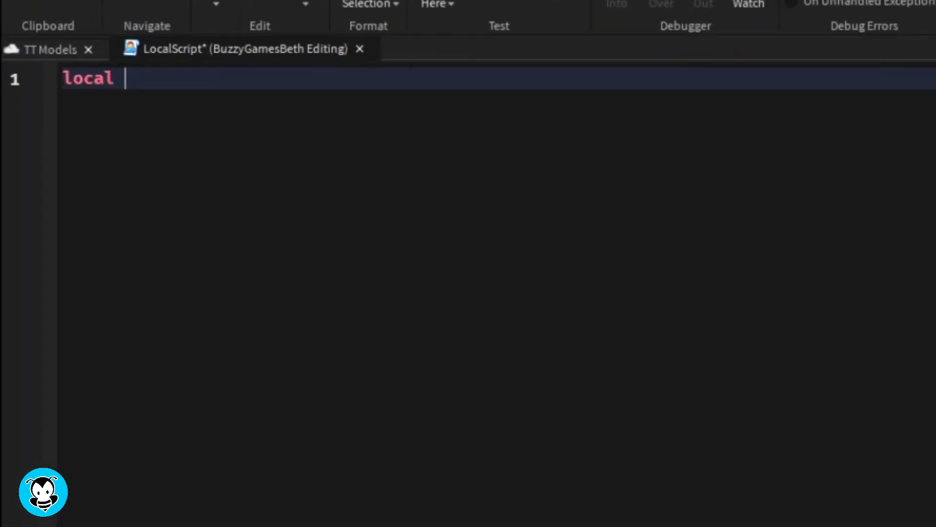
{"action": "type", "text": "chatService = game:GetService(\"Chat"}
{"action": "type", "text": "Bac"}
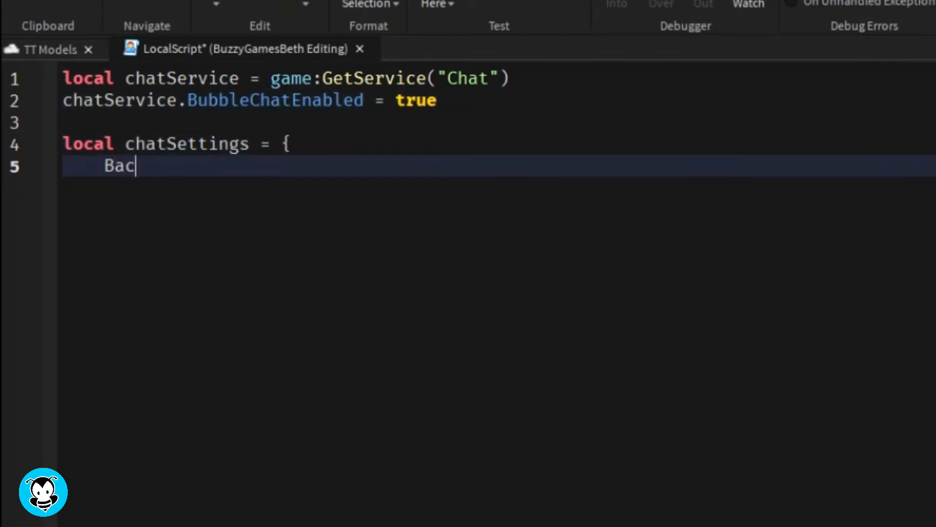
{"action": "type", "text": "kgroundColor3 = Colo"}
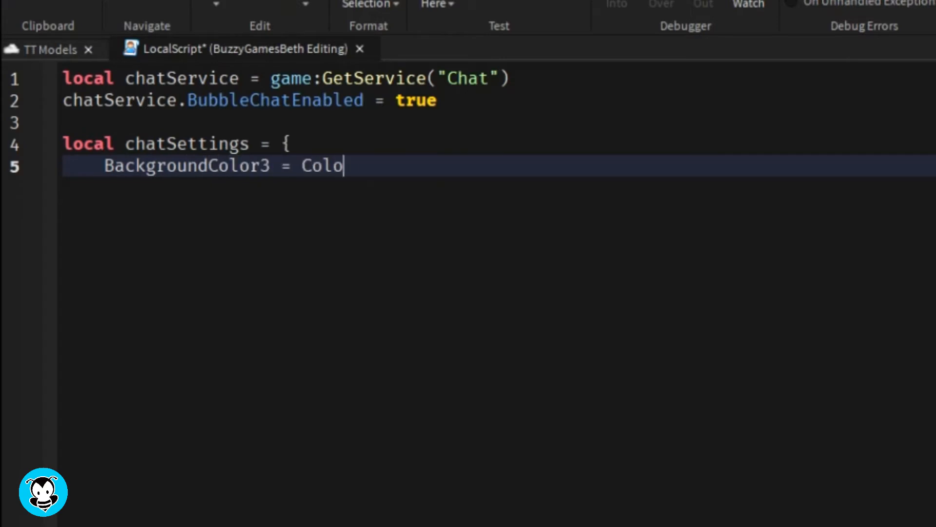
- Enter the table values: background fromRGB(140,129,133), TextSize 20, Highway font, text fromRGB(243,241,219), BubbleDuration 5
{"action": "type", "text": "r3.fromRGB(140, 129, 133),"}
{"action": "type", "text": "TextColor3 ="}
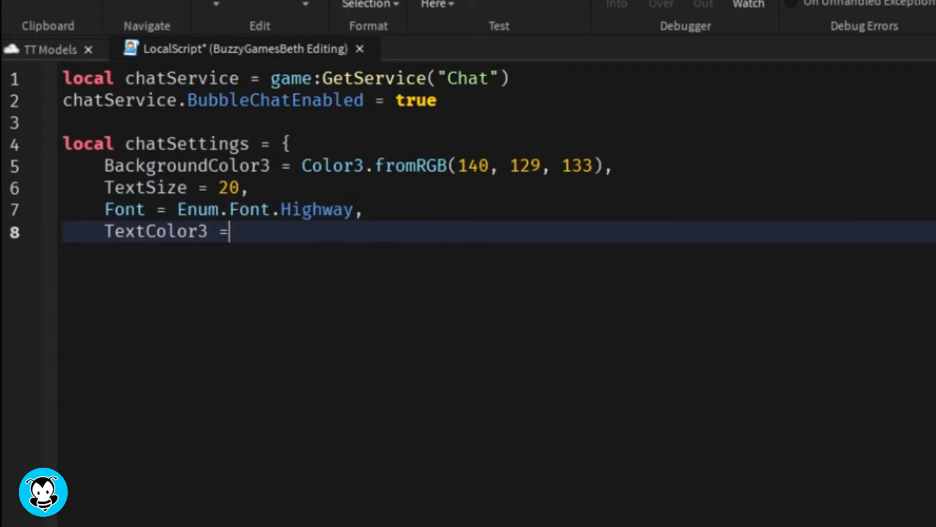
{"action": "type", "text": "Color3.fromRGB(243, 241, 219),"}
{"action": "type", "text": "chatSer"}
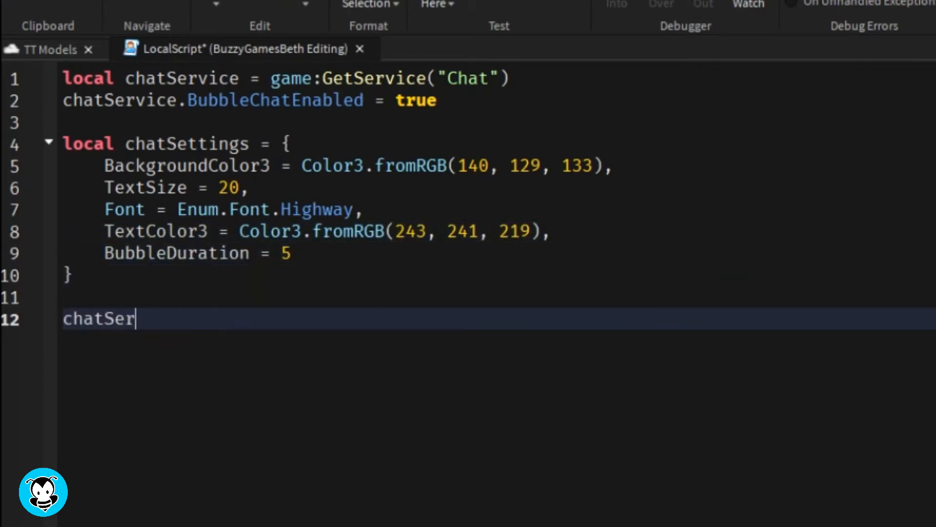
- End the script with chatService:SetBubbleChatSettings(chatSettings) and save it
{"action": "type", "text": "vice:SetBubbleChatSet"}
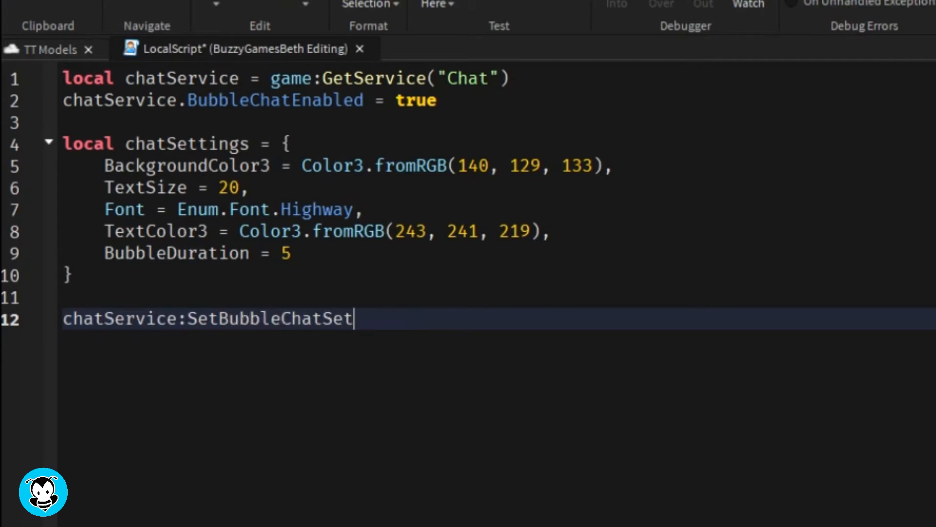
{"action": "type", "text": "tings(chatSettings"}
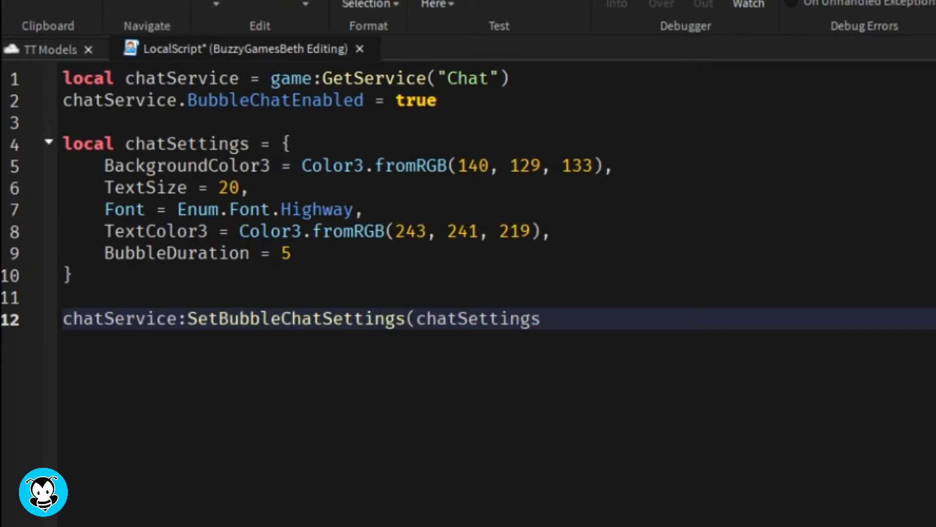
{"action": "type", "text": ")"}
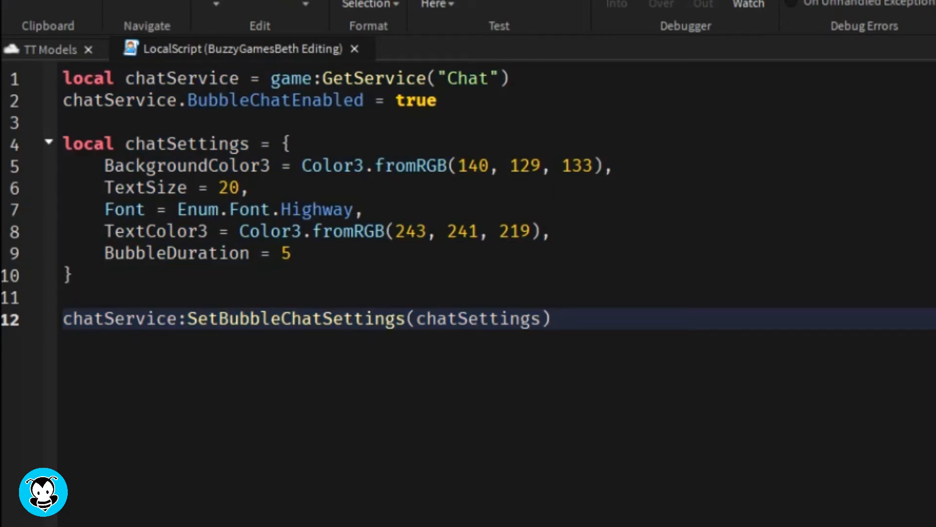
{"action": "left_click", "coordinate": [550, 319]}
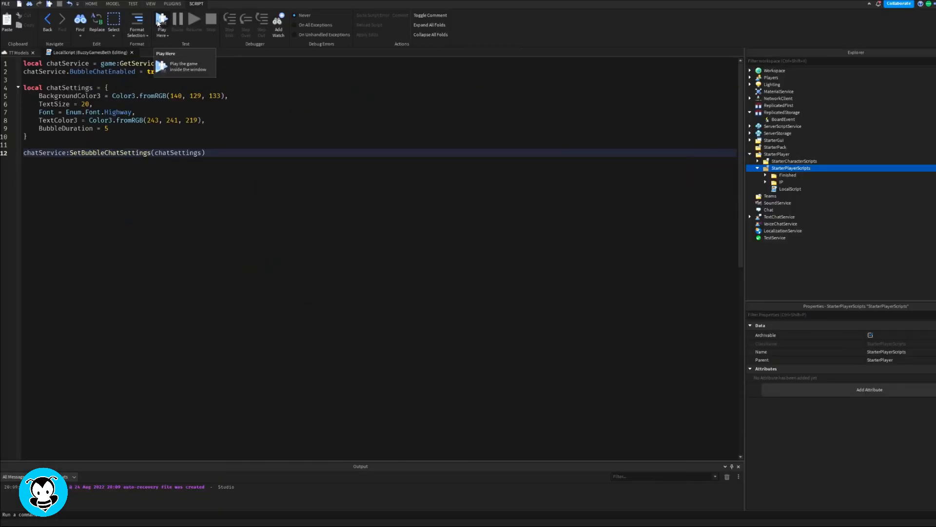
- Run a Play Here playtest and focus the in-game chat box
{"action": "left_click", "coordinate": [162, 20]}
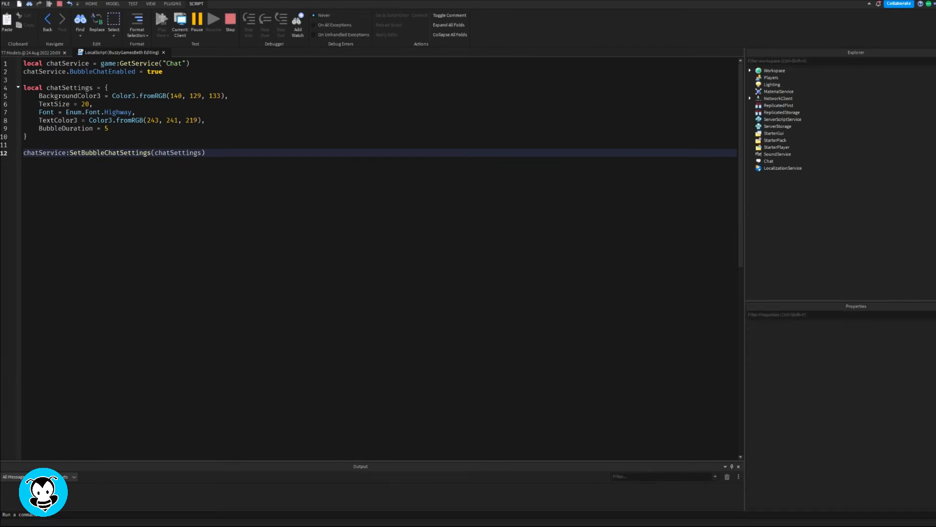
{"action": "left_click", "coordinate": [213, 19]}
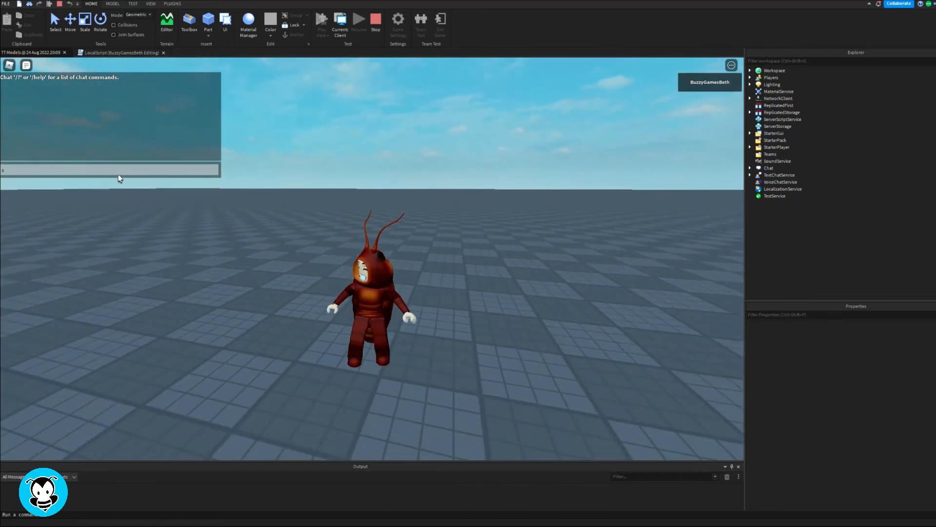
- Send the chat messages 'ROACHES' and 'wattup its buzzy' so styled bubbles appear over the avatar
{"action": "type", "text": "ROACH"}
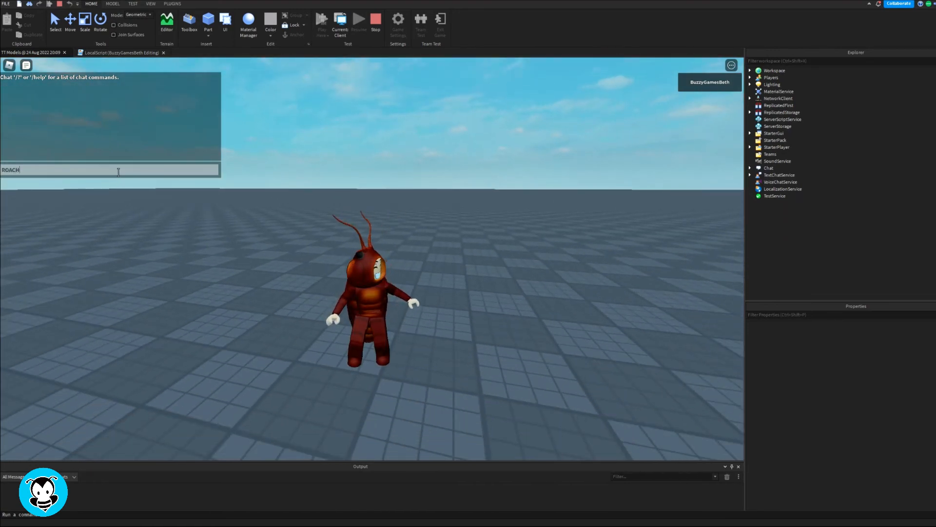
{"action": "key", "text": "Return"}
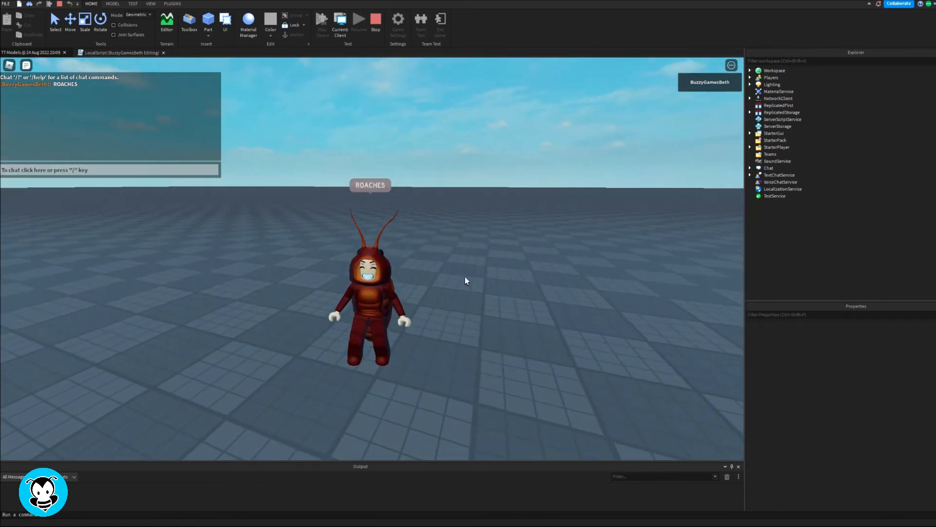
{"action": "left_click", "coordinate": [109, 170]}
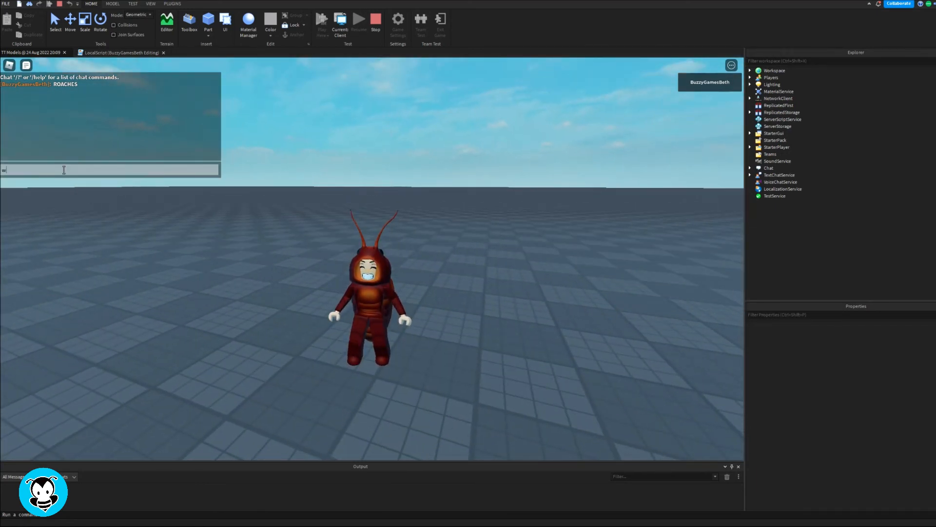
{"action": "type", "text": "wattup its buzzybeth"}
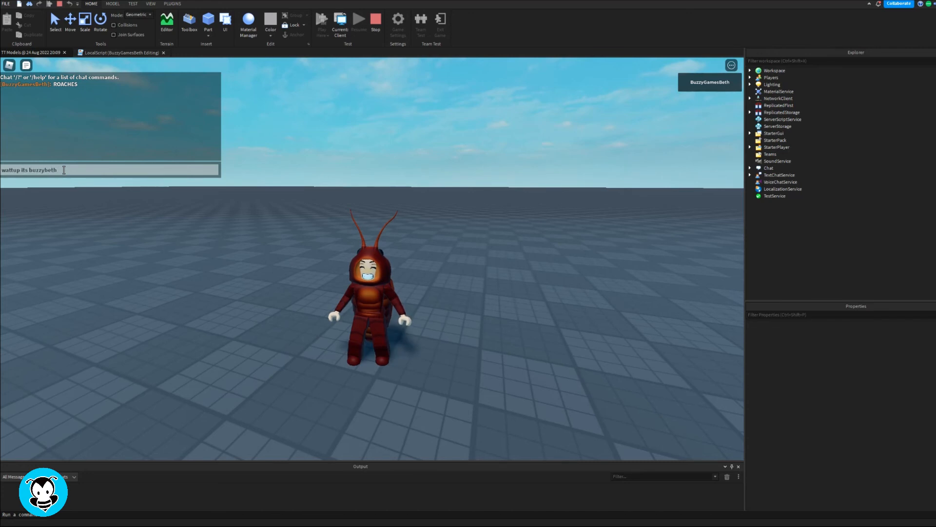
{"action": "key", "text": "Return"}
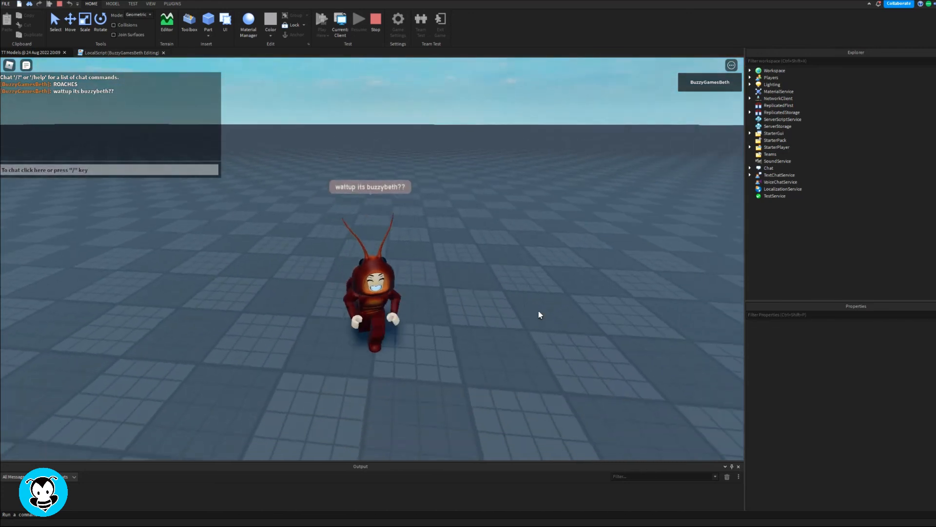